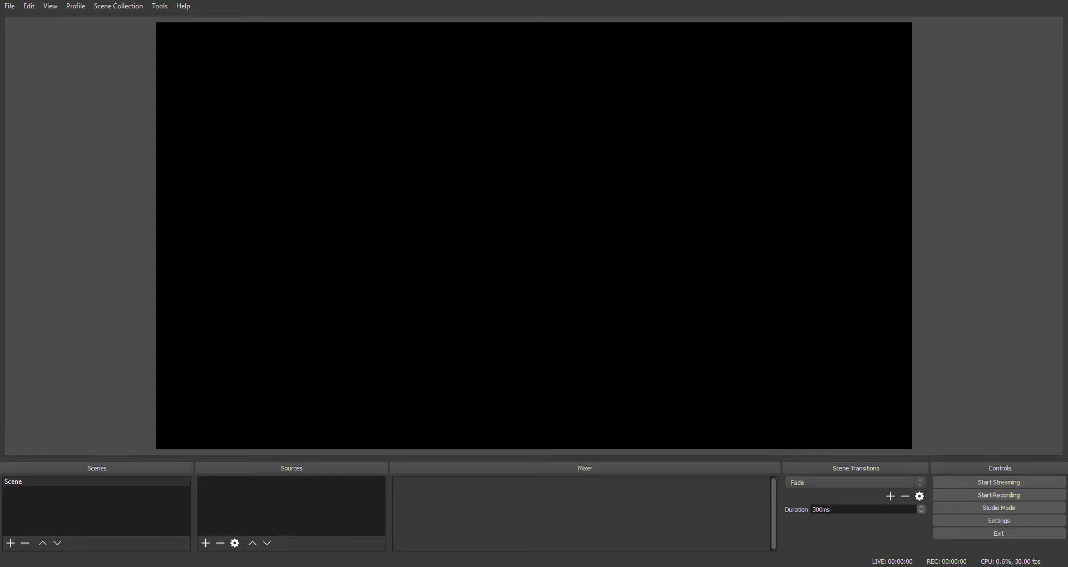
pyautogui.moveTo(575, 163)
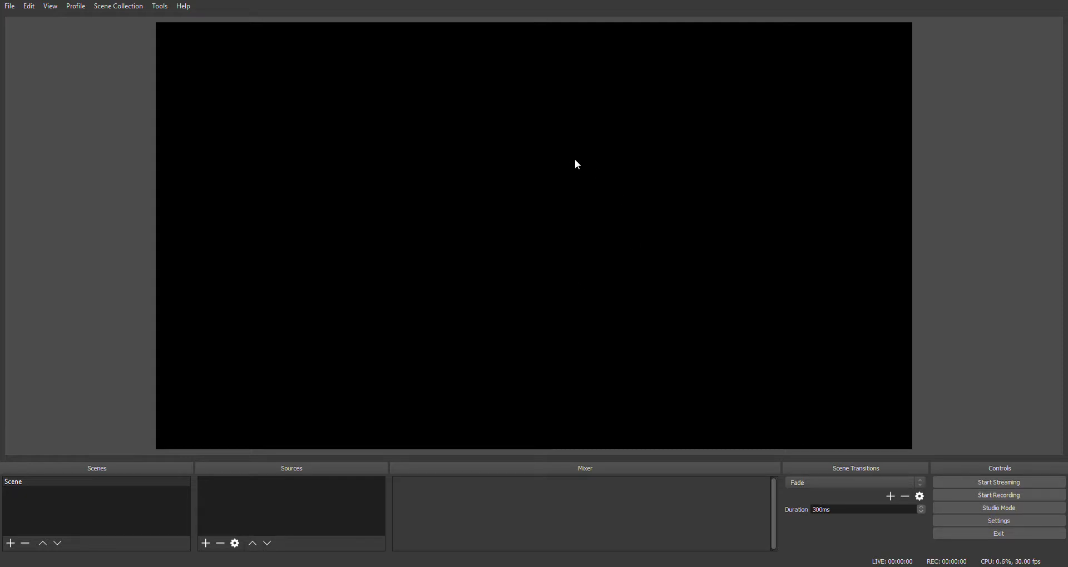
pyautogui.moveTo(604, 177)
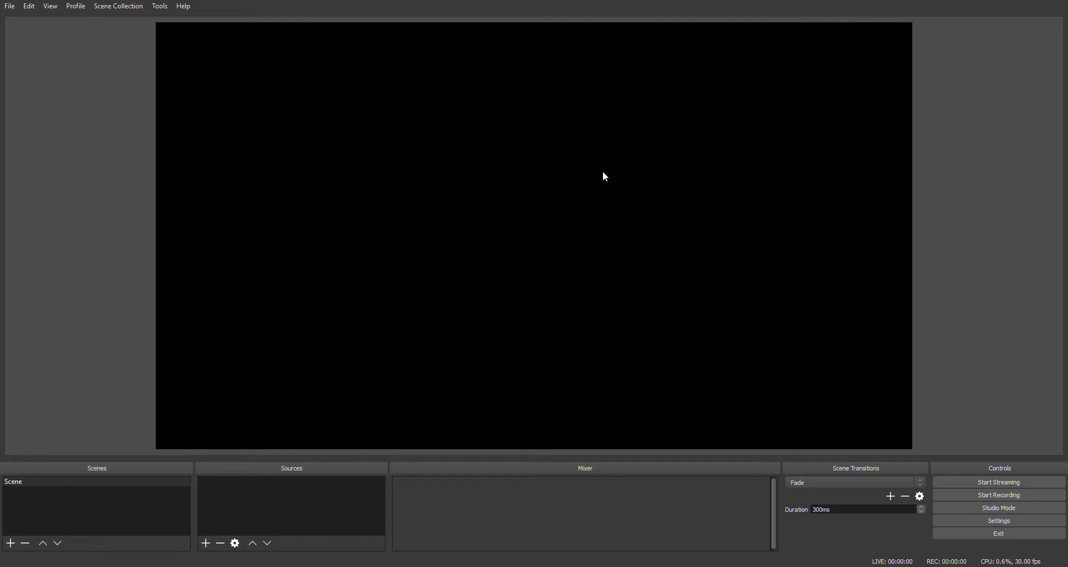
pyautogui.moveTo(928, 111)
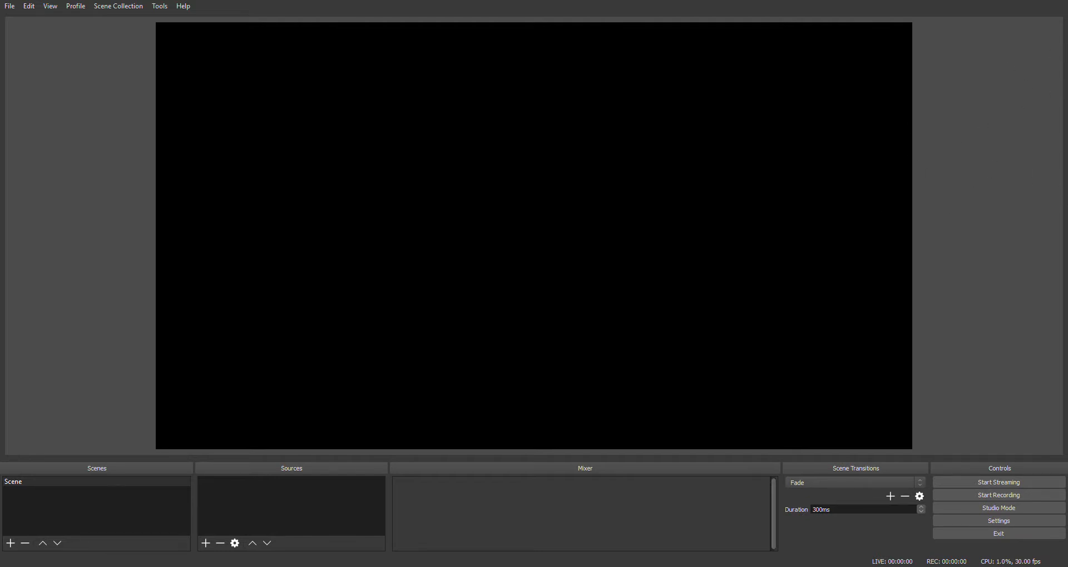
pyautogui.moveTo(650, 278)
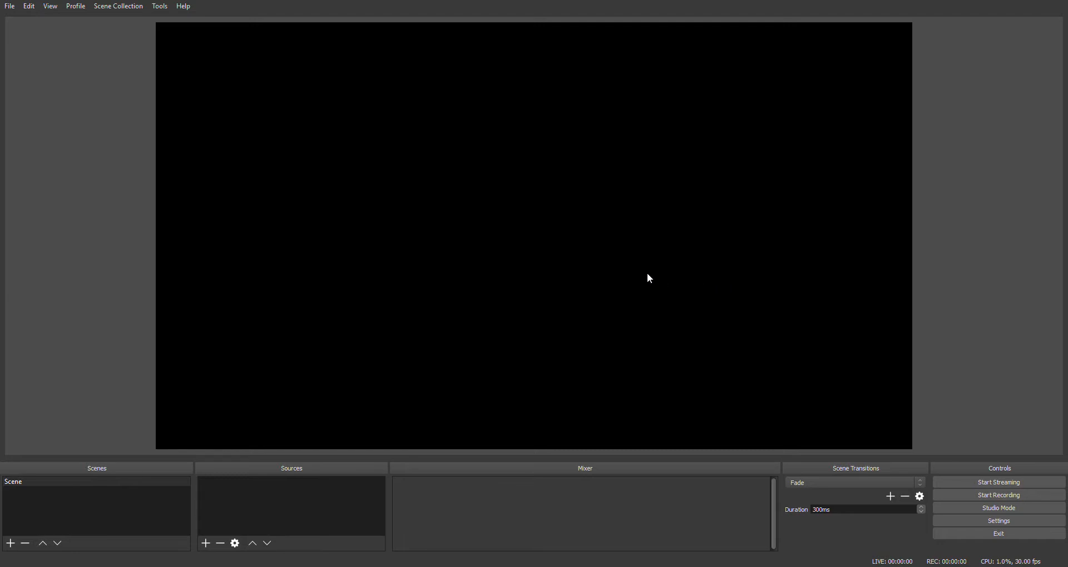
pyautogui.moveTo(58, 50)
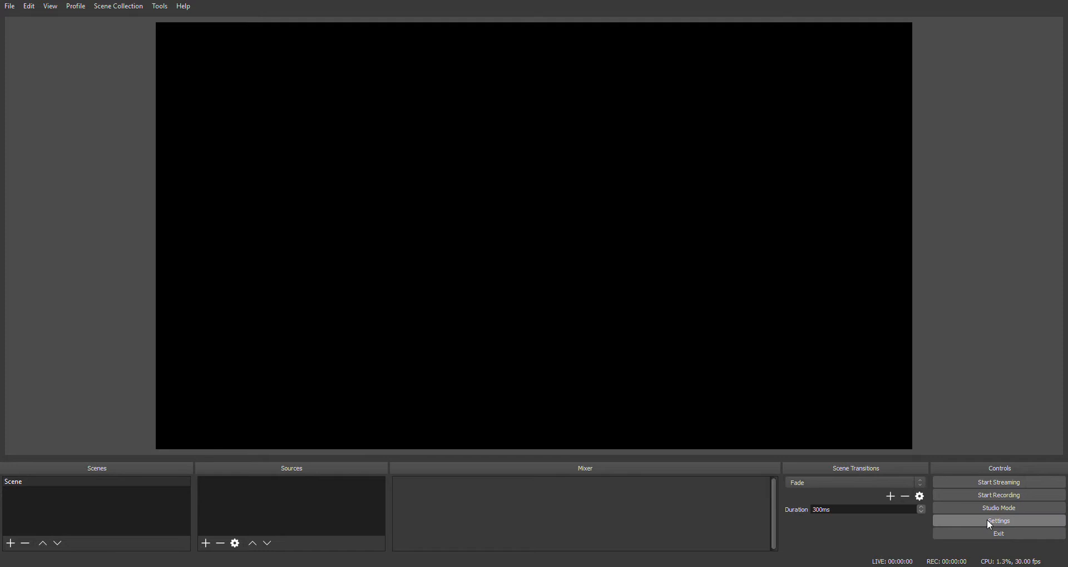
pyautogui.moveTo(299, 271)
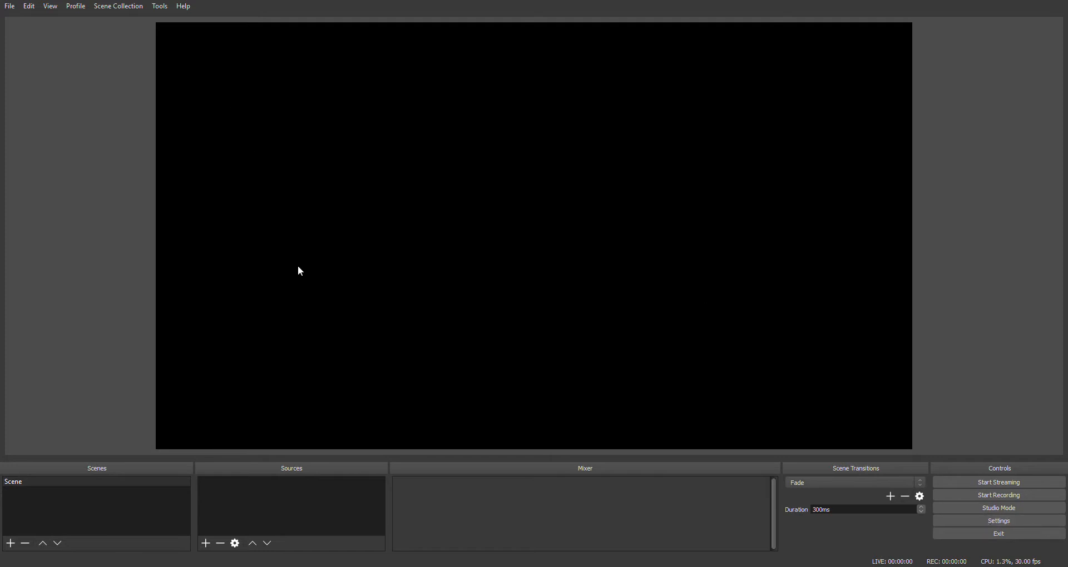
pyautogui.moveTo(398, 106)
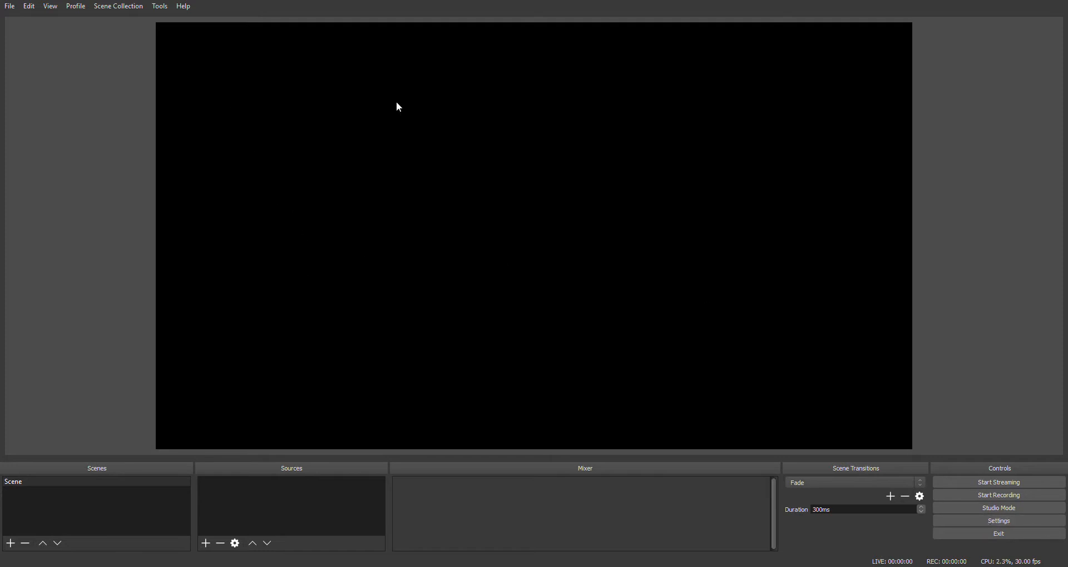
pyautogui.moveTo(414, 129)
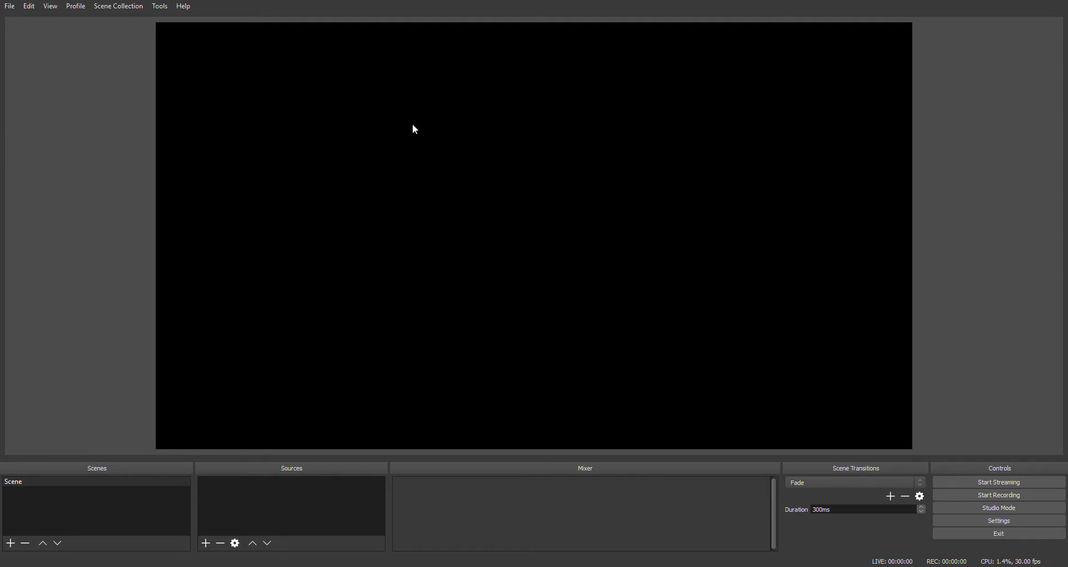
pyautogui.moveTo(433, 160)
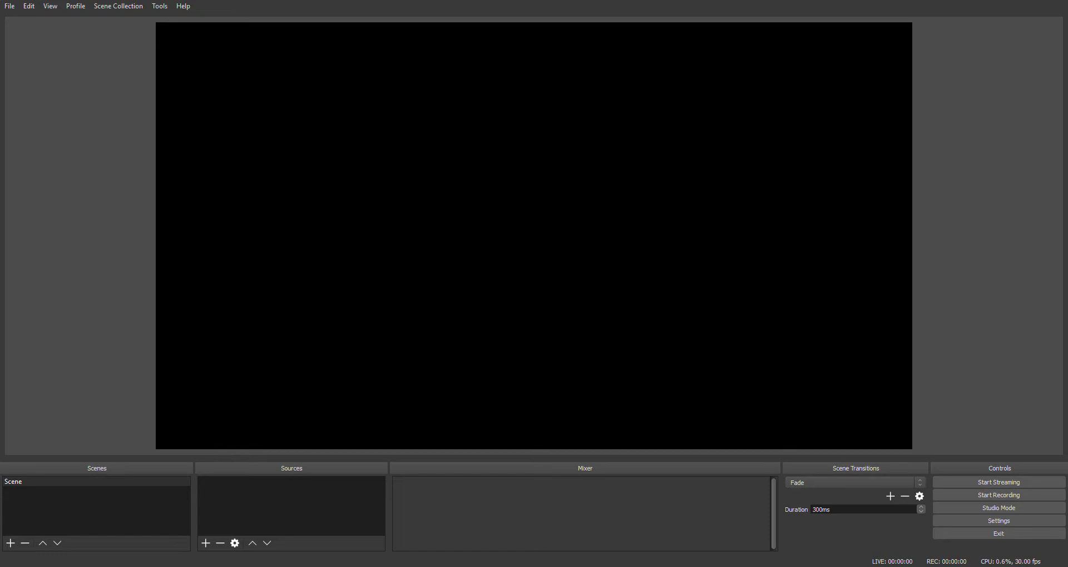
pyautogui.moveTo(600, 171)
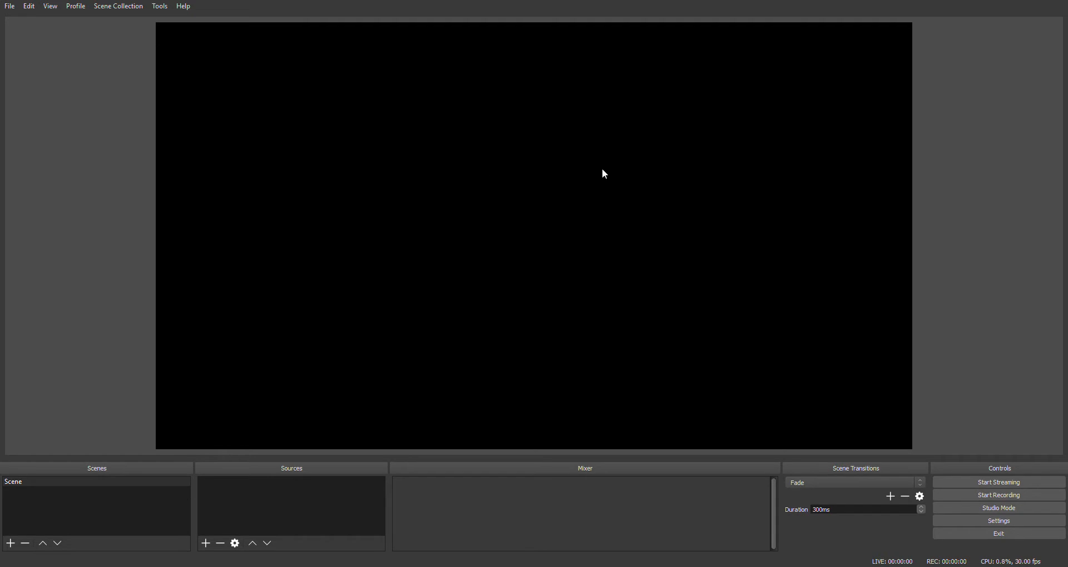
pyautogui.moveTo(750, 167)
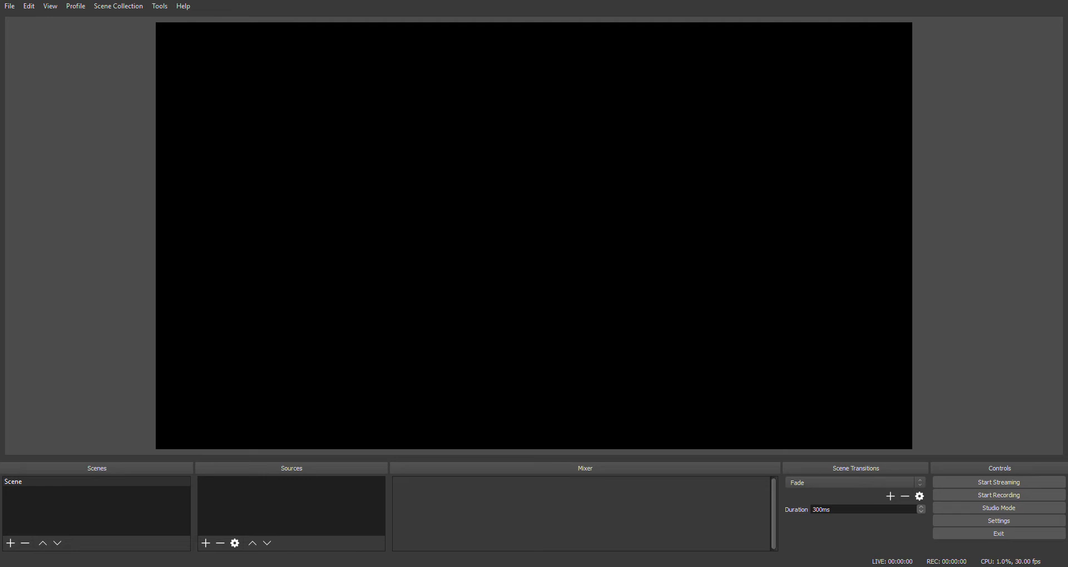
pyautogui.moveTo(253, 279)
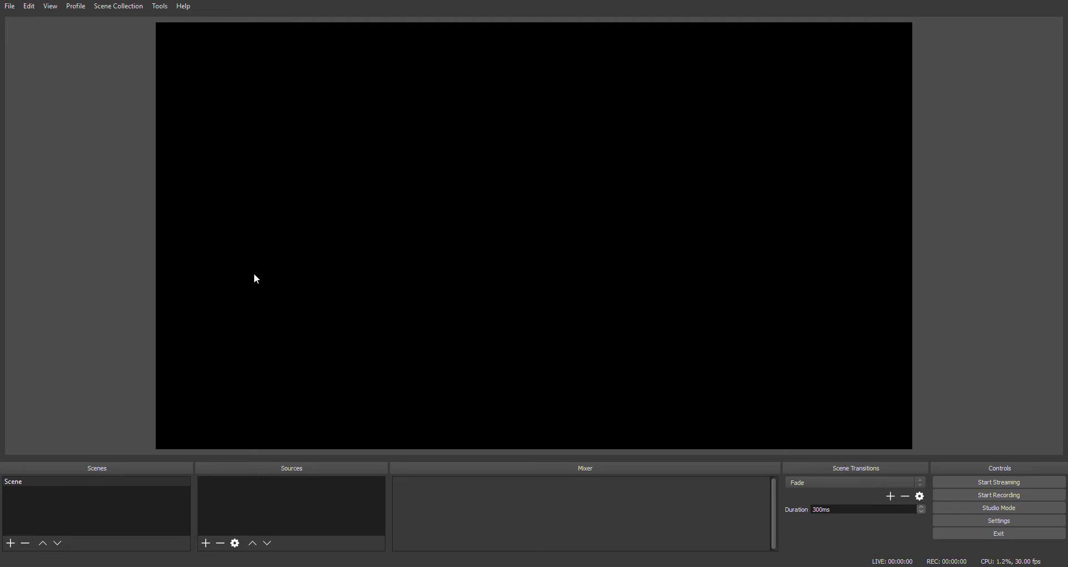
pyautogui.moveTo(454, 227)
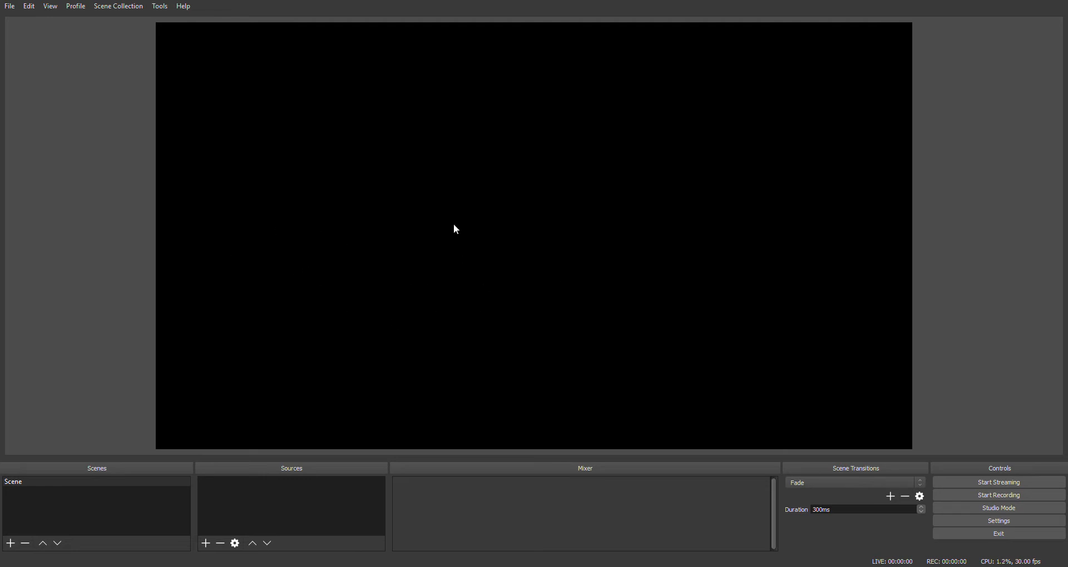
pyautogui.moveTo(909, 317)
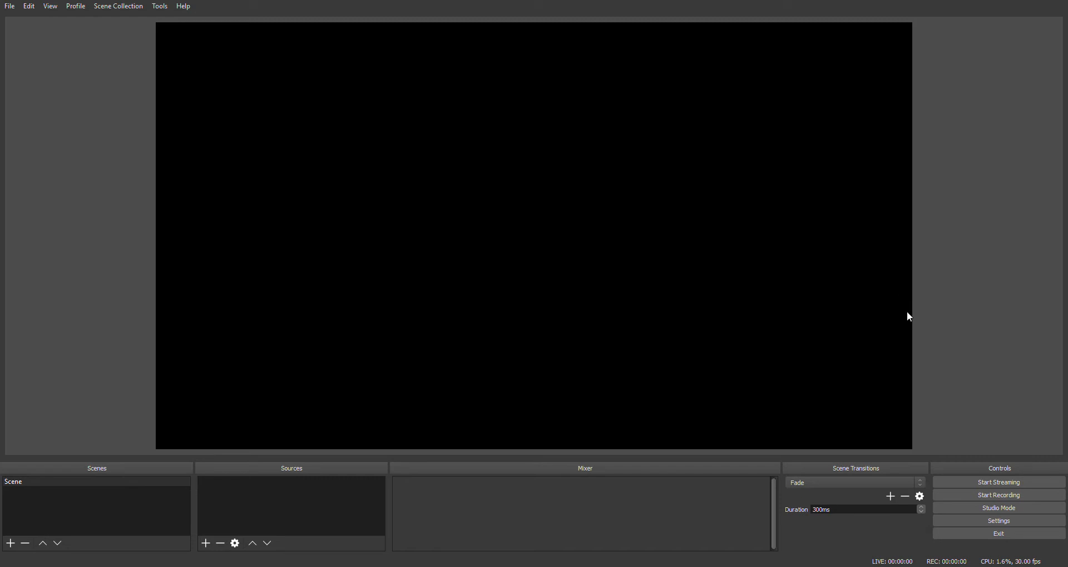
pyautogui.moveTo(894, 329)
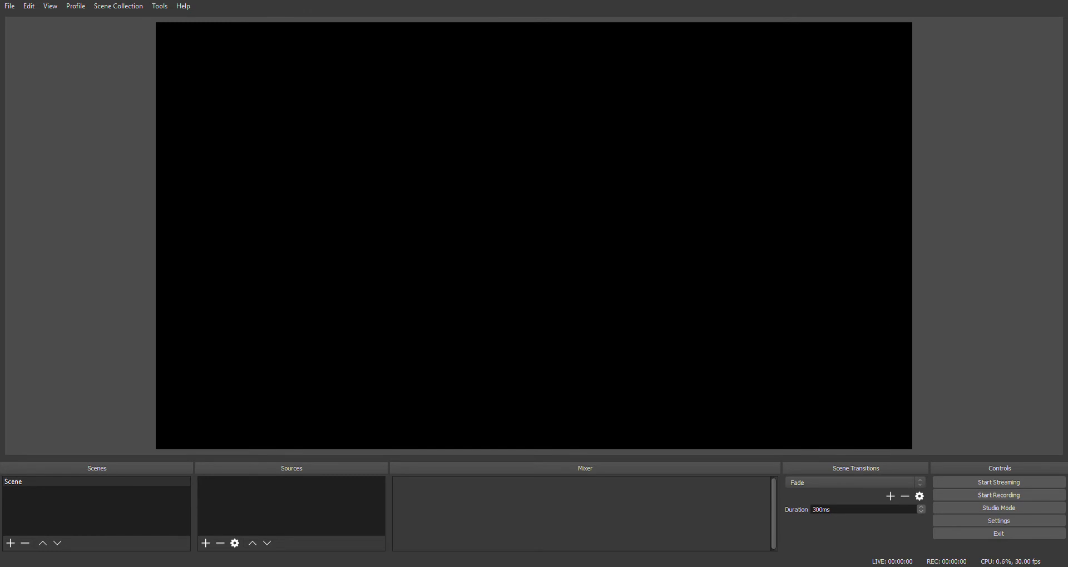
pyautogui.moveTo(859, 265)
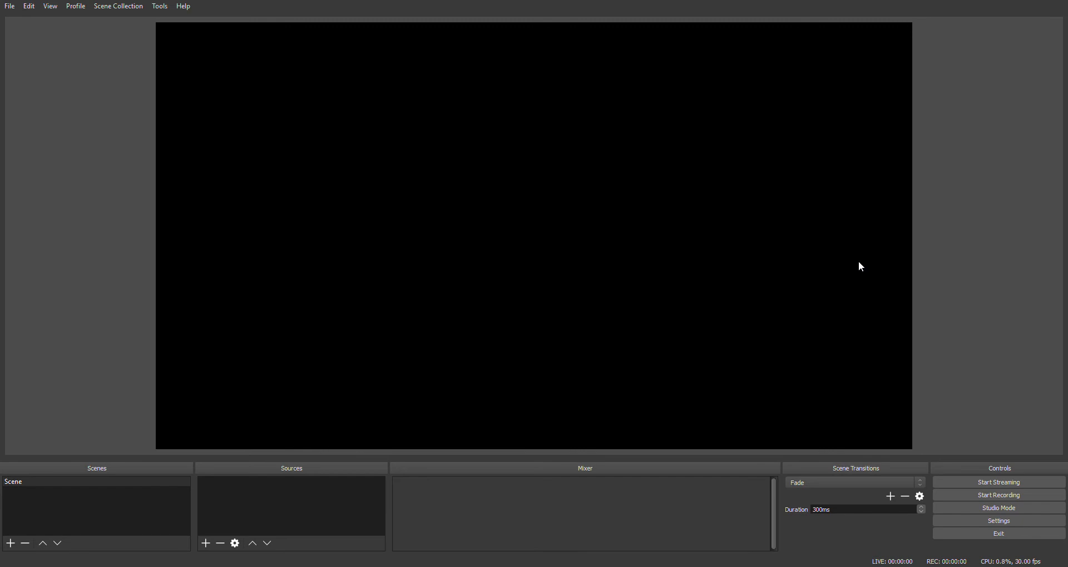
pyautogui.moveTo(857, 261)
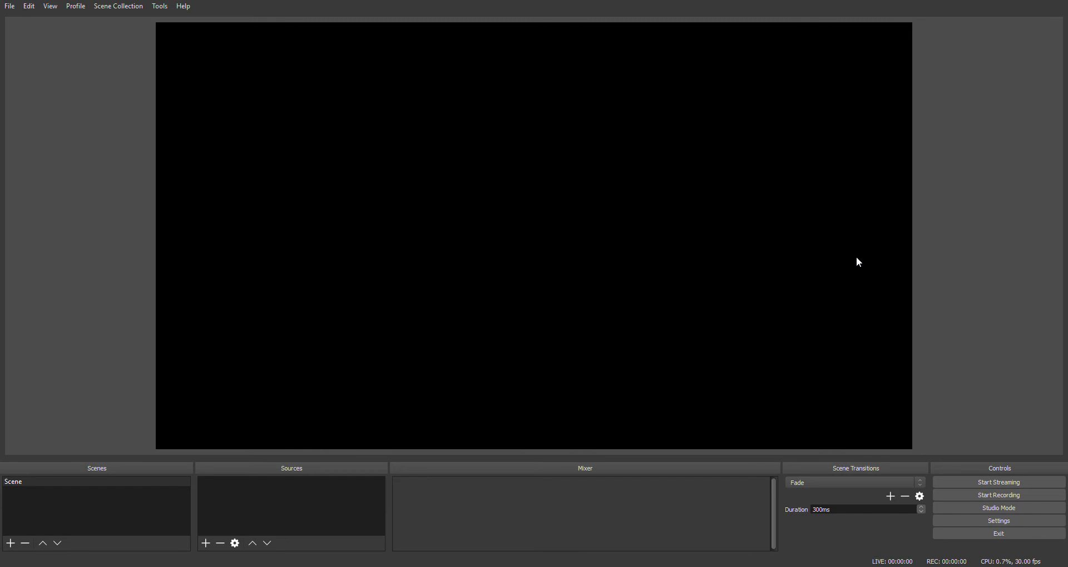
pyautogui.moveTo(287, 206)
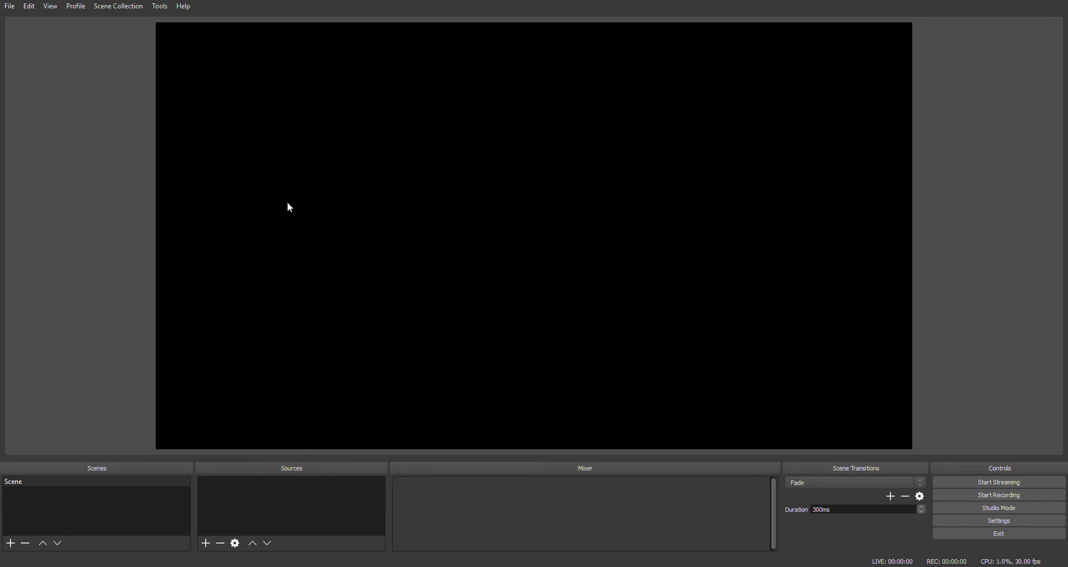
pyautogui.moveTo(294, 182)
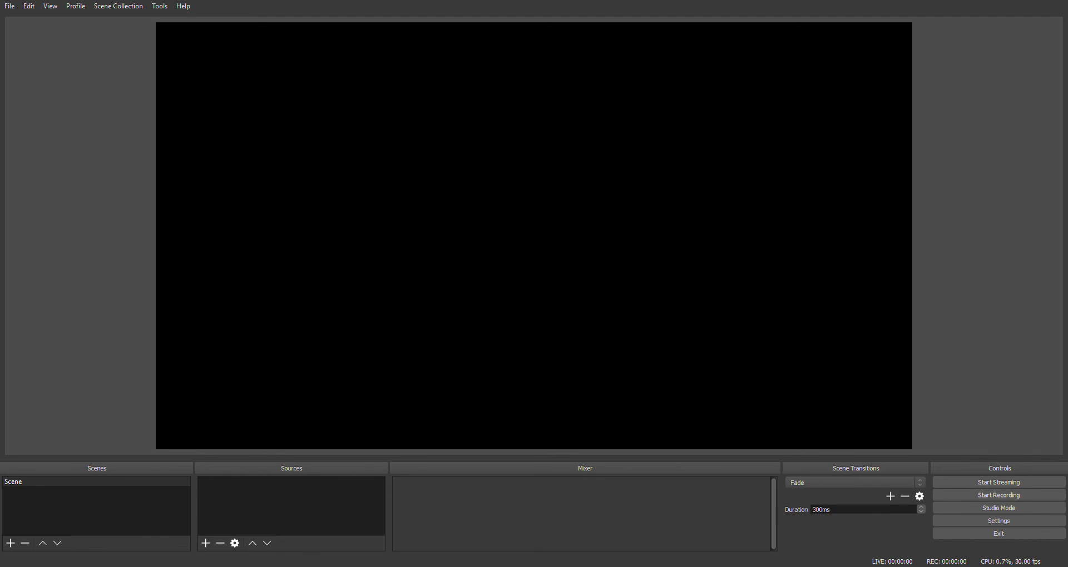
pyautogui.moveTo(557, 440)
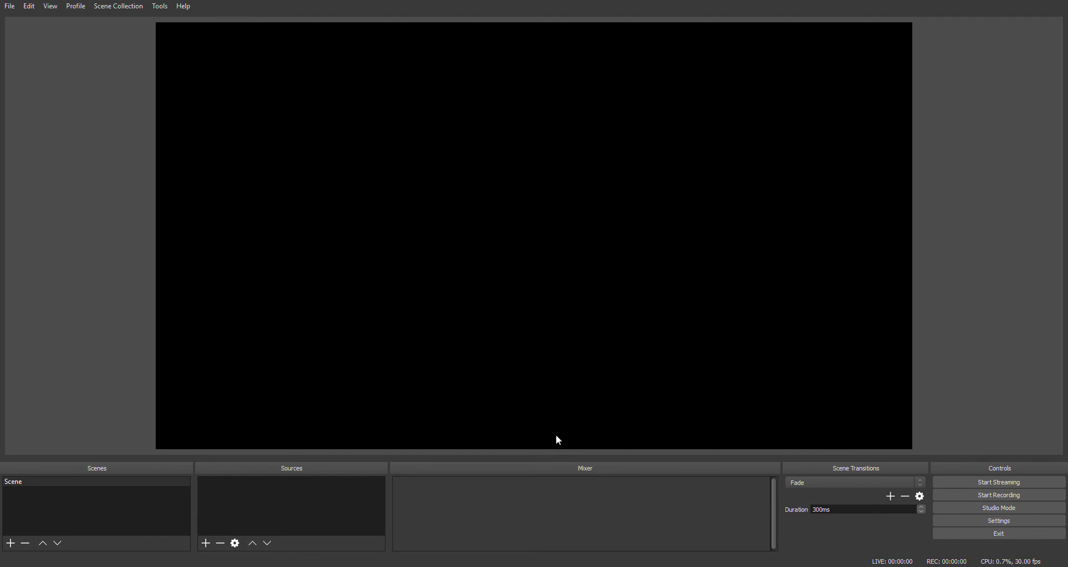